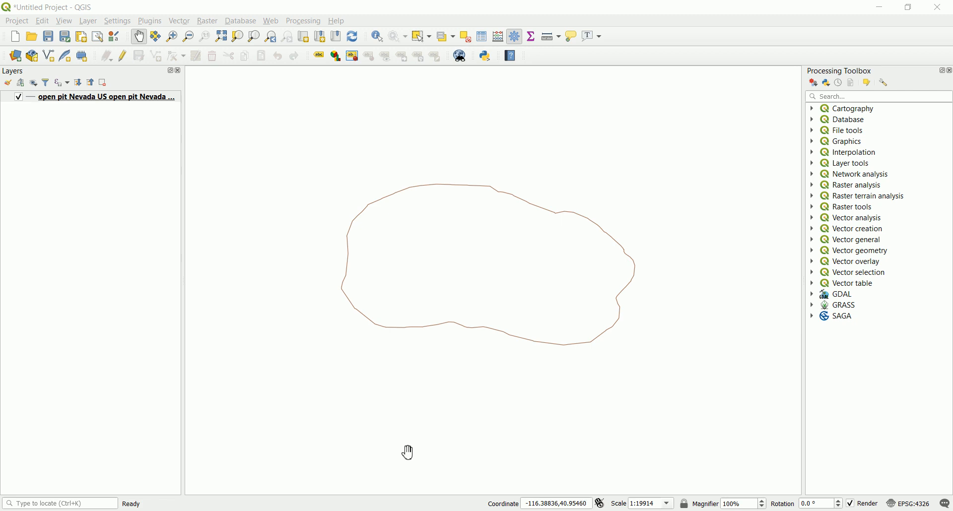
mouse_move(412, 439)
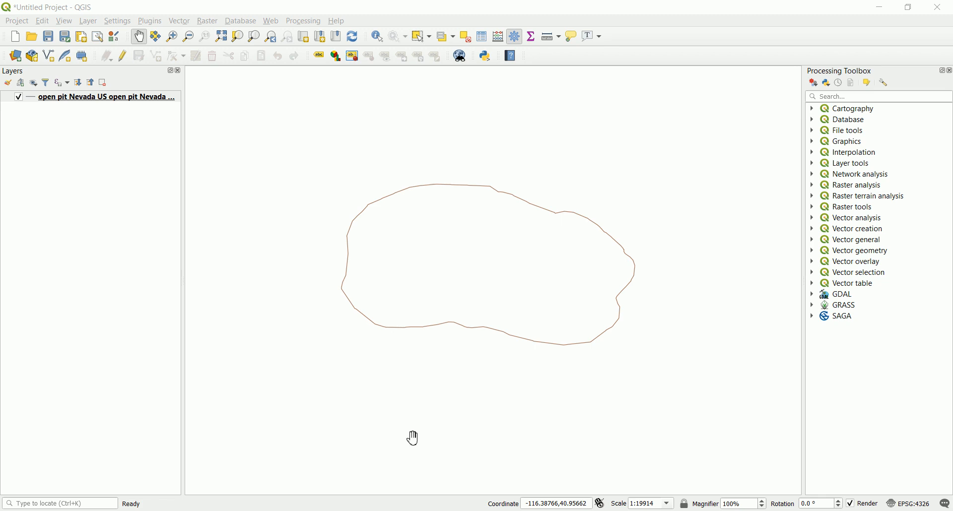
mouse_move(417, 428)
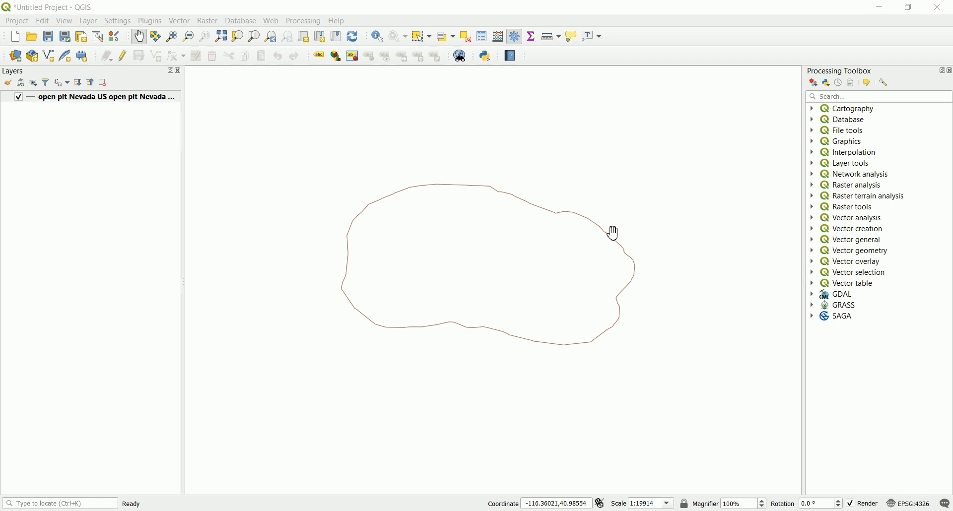
mouse_move(616, 234)
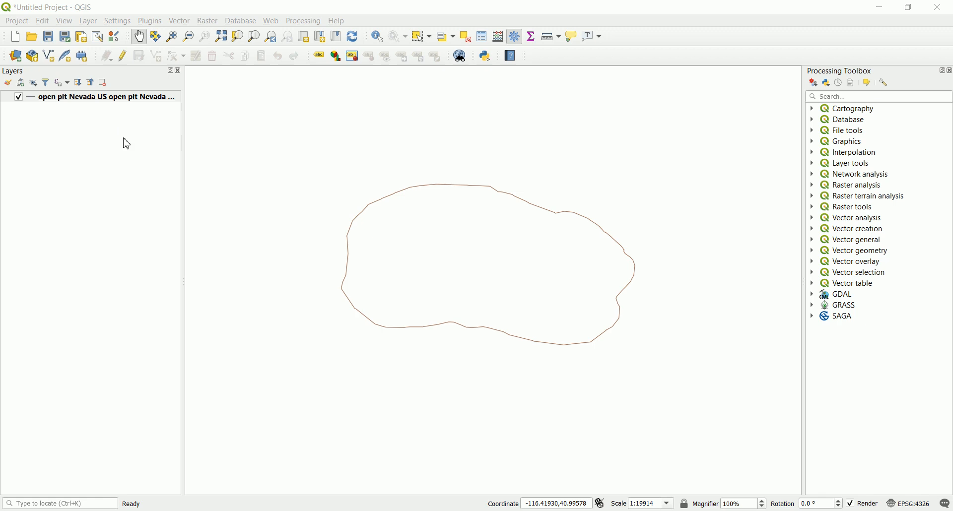
mouse_move(426, 255)
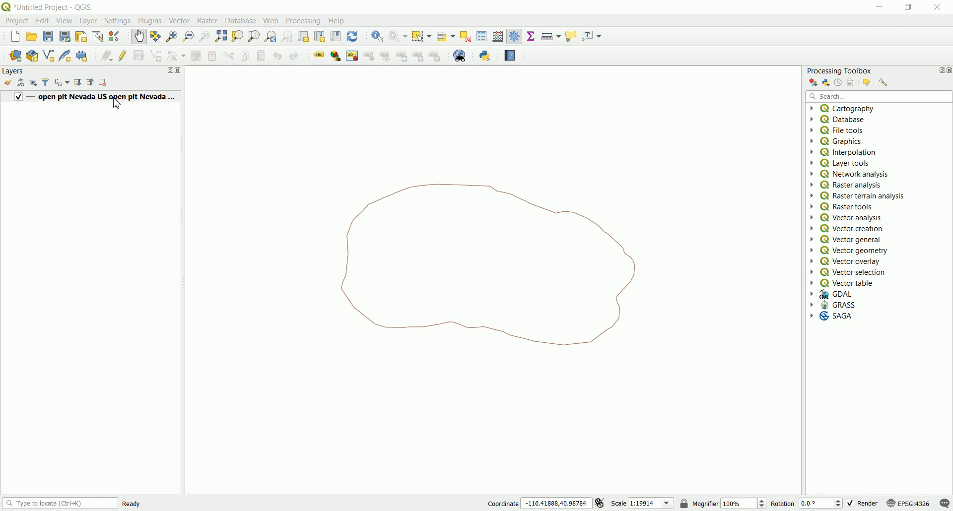
Start exporting the open pit layer with Keyhole Markup Language [KML] as the output format.
click(107, 96)
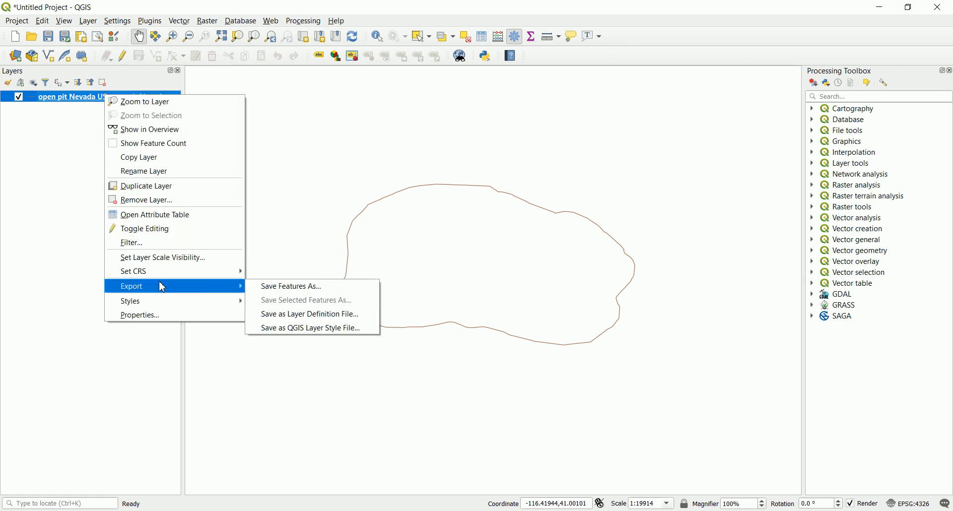
click(291, 286)
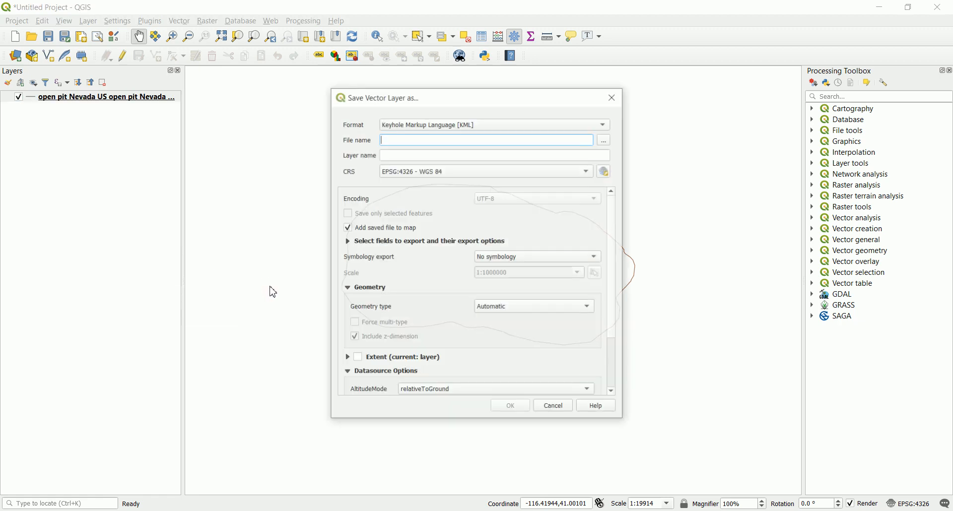
click(493, 125)
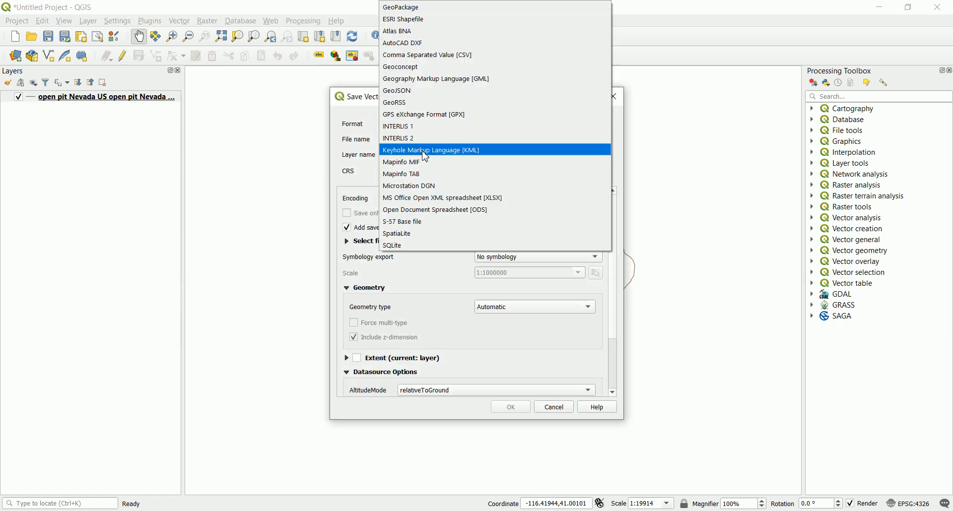
click(430, 150)
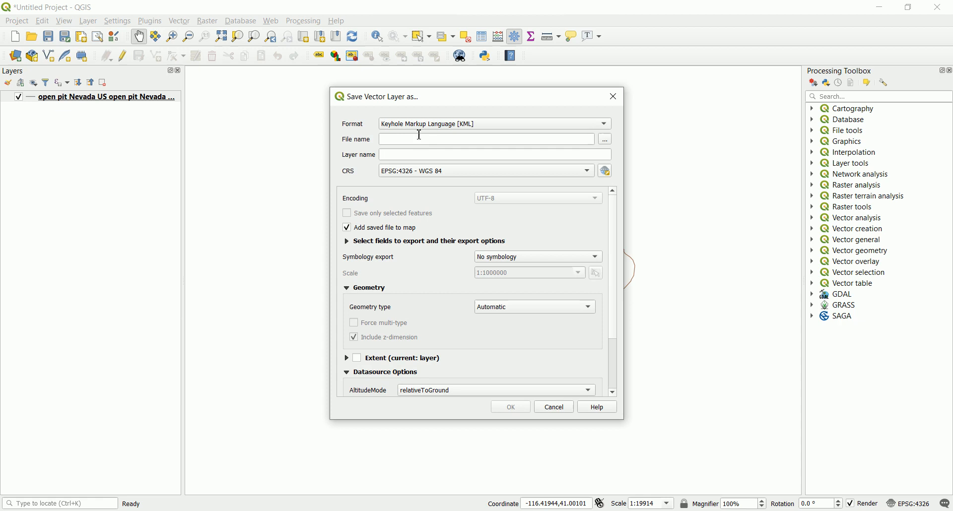
click(604, 139)
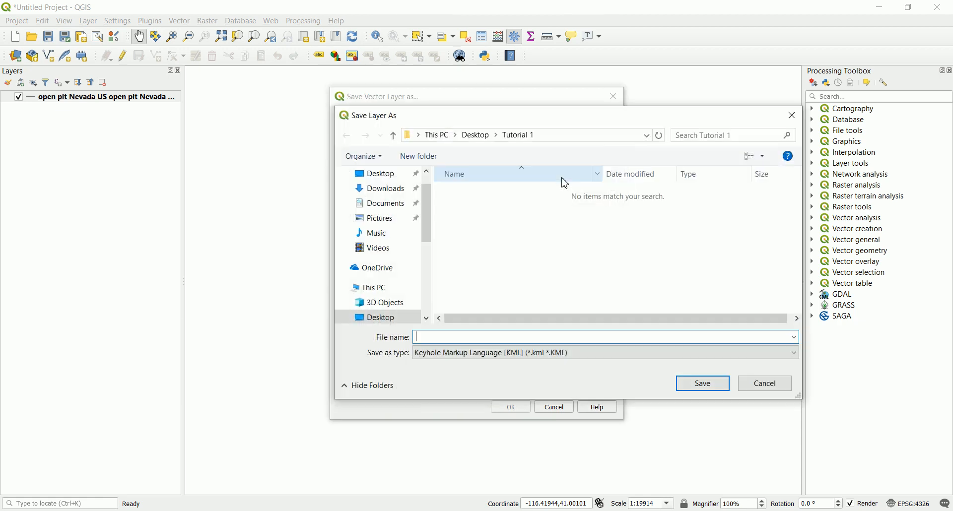
mouse_move(471, 351)
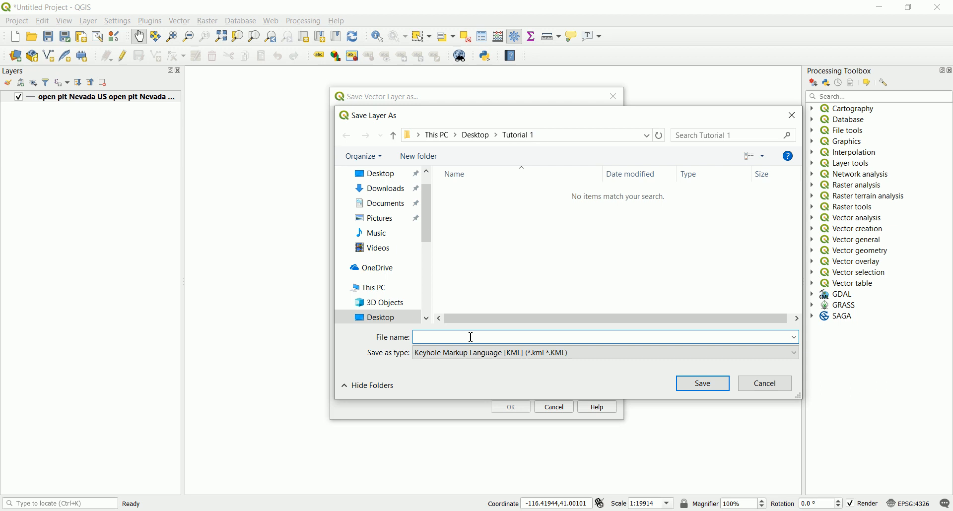
Name the file polygon, run the export without adding it to the map, and locate the new file.
text(polygone)
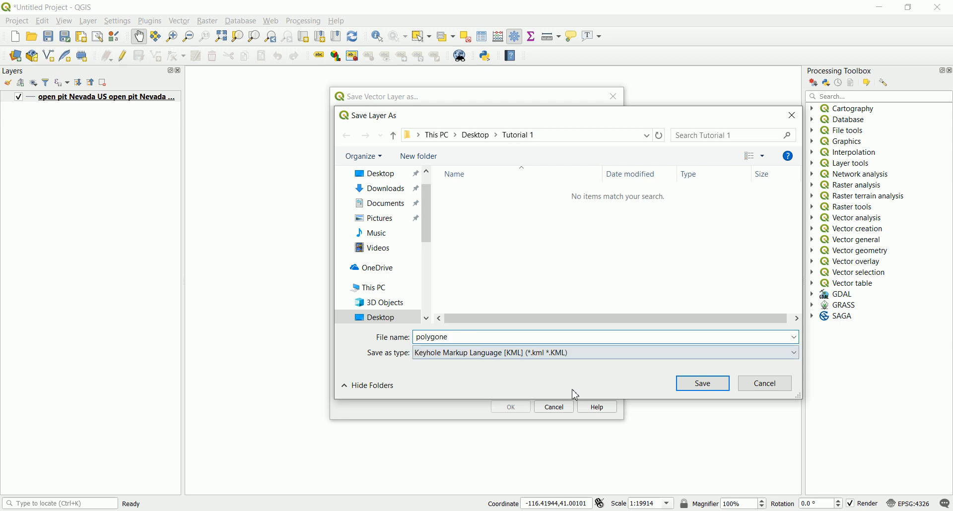
click(702, 384)
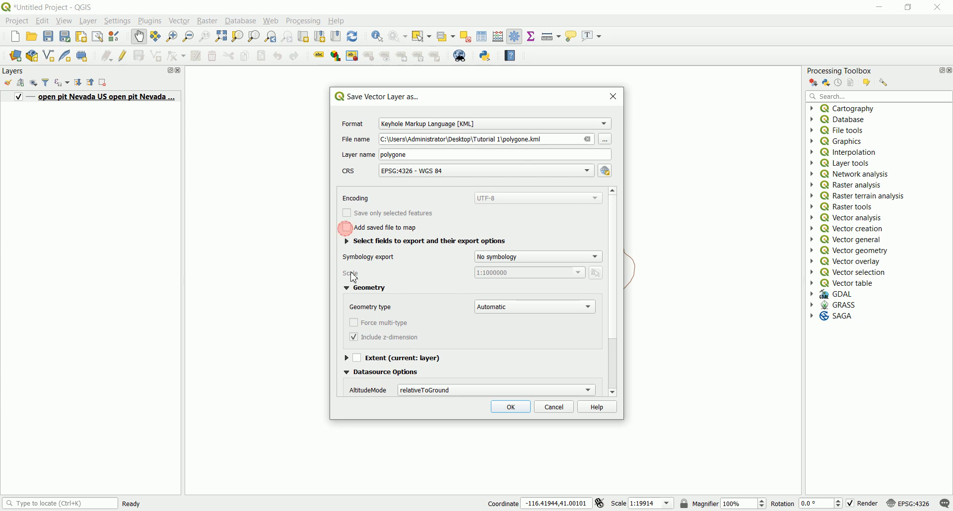
click(510, 407)
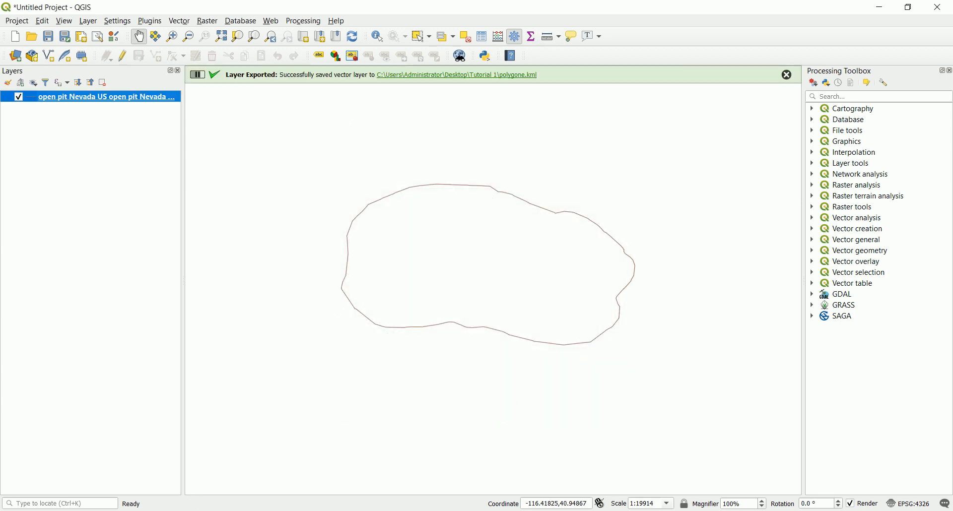
click(270, 169)
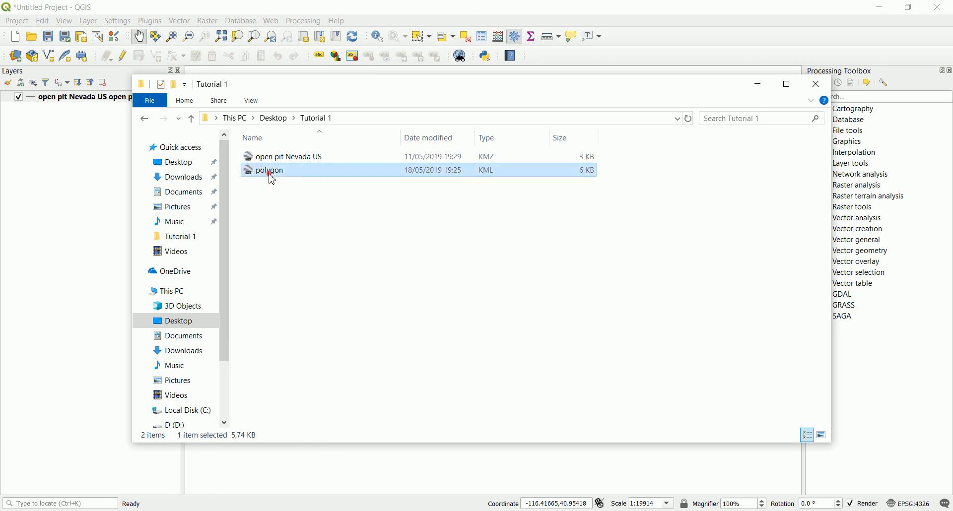
Open polygon.kml from the Tutorial 1 folder in Google Earth Pro.
double_click(269, 170)
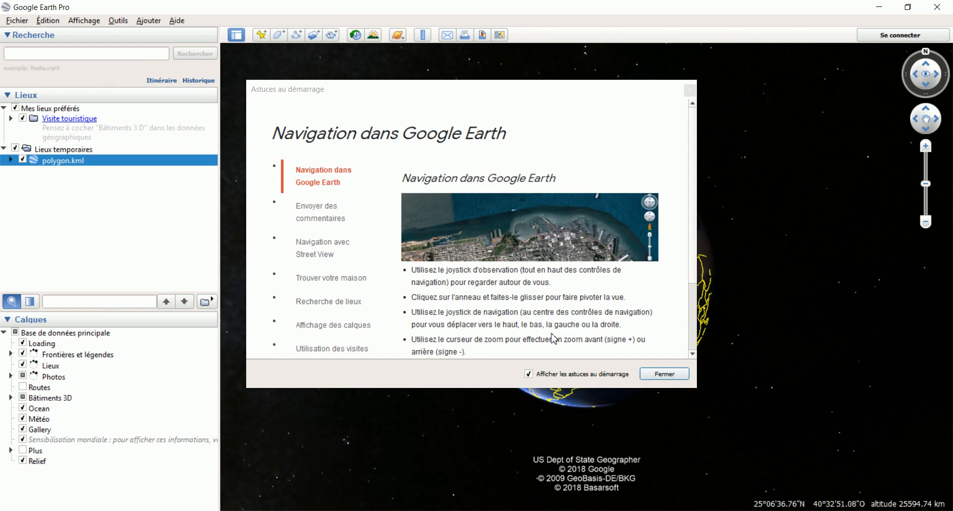
Dismiss the startup tips and promotion pop-up, then pan to the red outline over the mine.
click(665, 374)
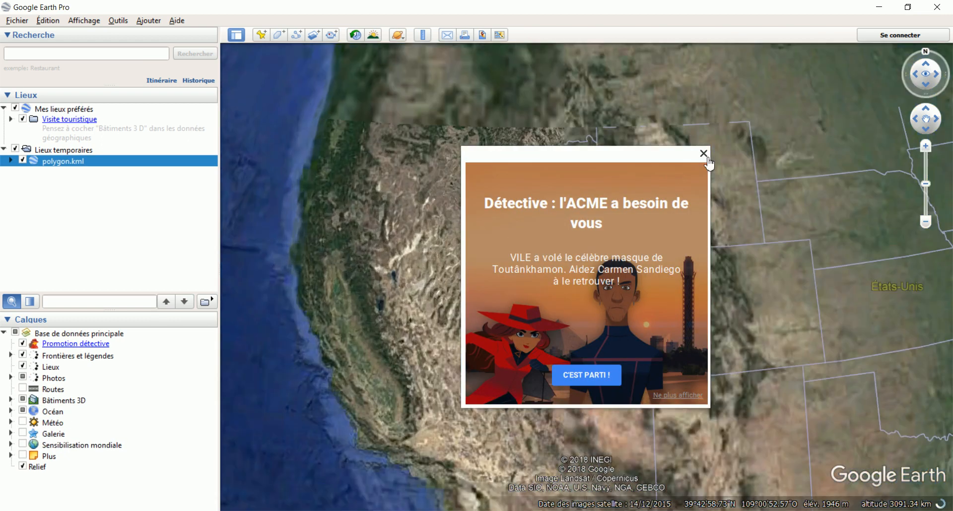
click(703, 153)
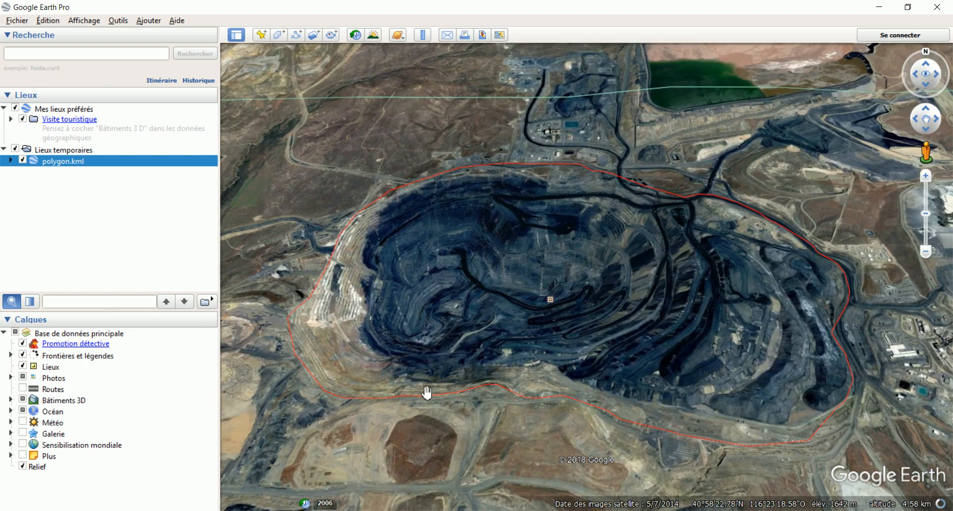
drag(427, 391, 545, 216)
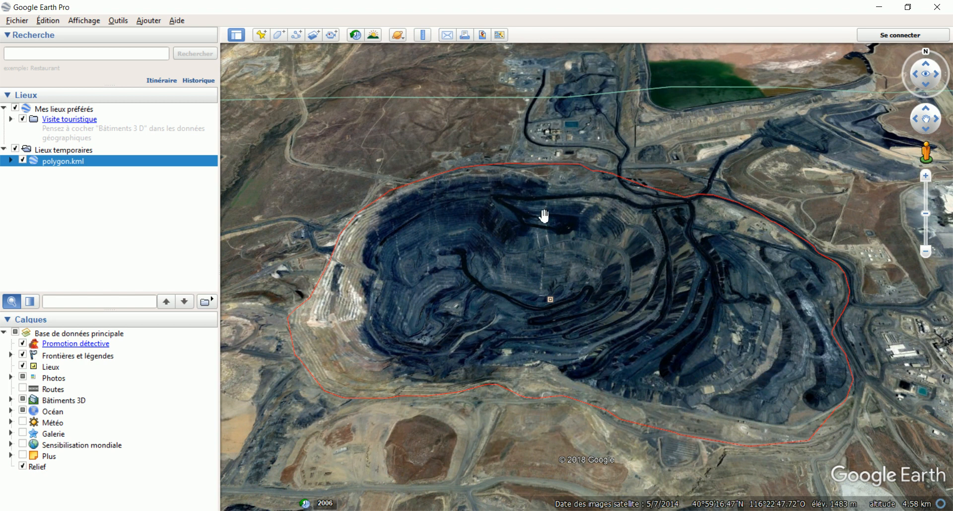